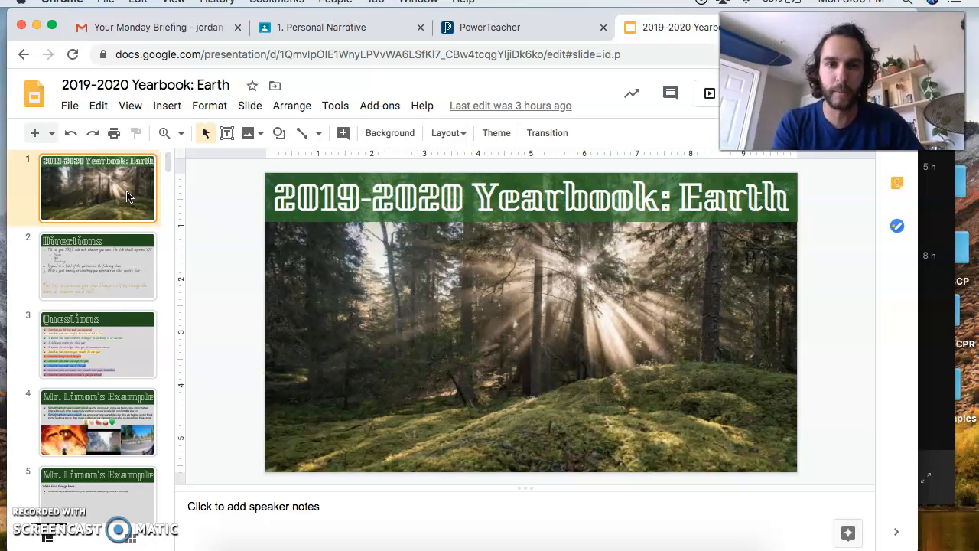
- Show the Directions slide listing what each student should add to the yearbook
{"action": "left_click", "coordinate": [98, 266]}
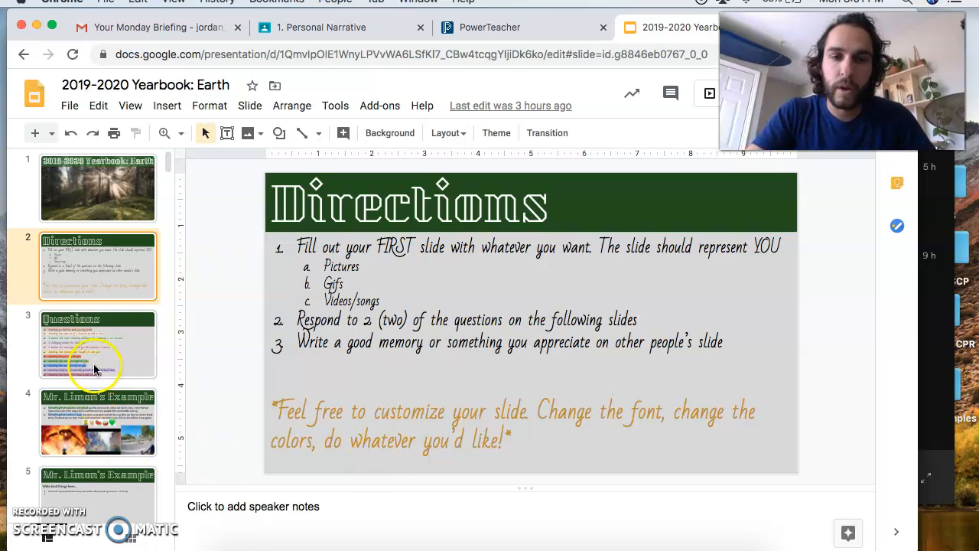
- Advance through the filmstrip toward Mr. Limon's Example slide with sample answers, pictures and a video
{"action": "left_click", "coordinate": [98, 342]}
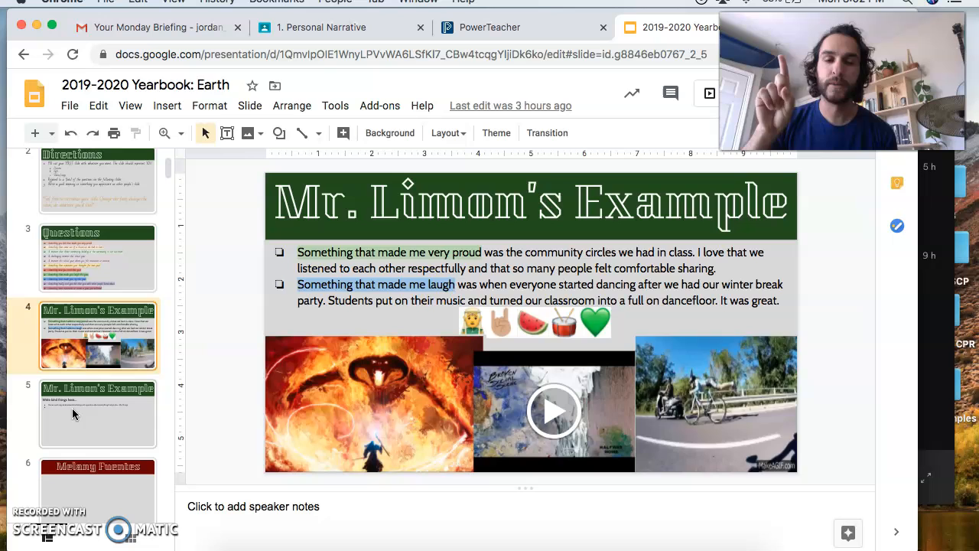
{"action": "left_click", "coordinate": [97, 413]}
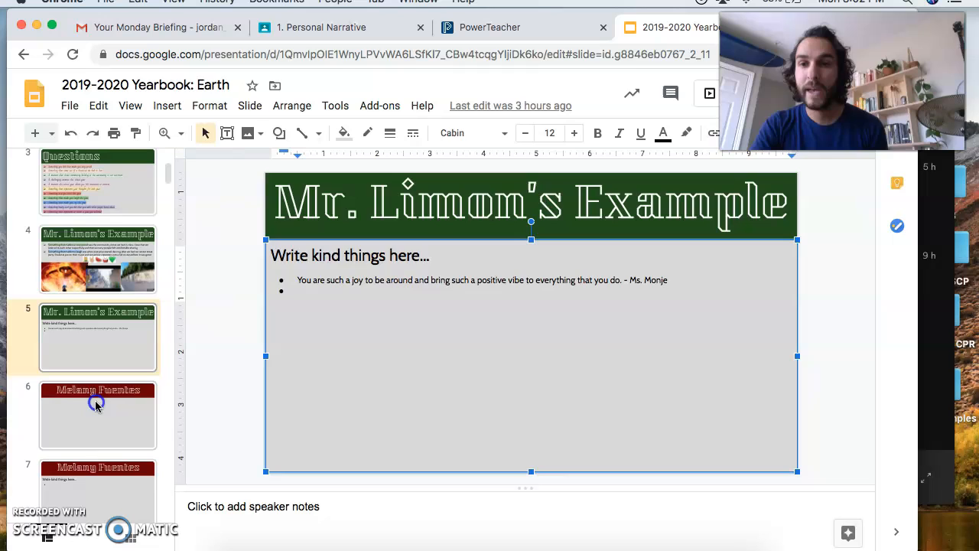
{"action": "left_click", "coordinate": [98, 416]}
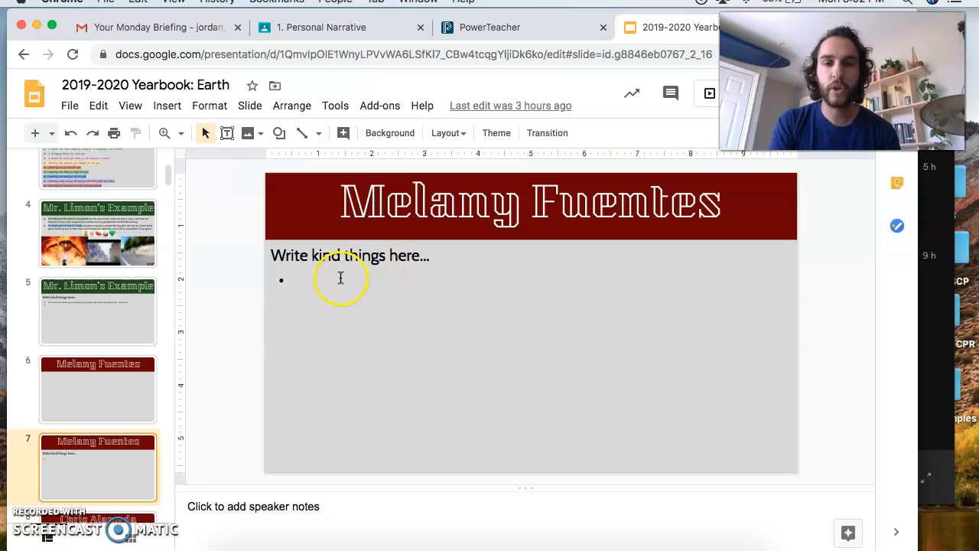
{"action": "left_click", "coordinate": [98, 467]}
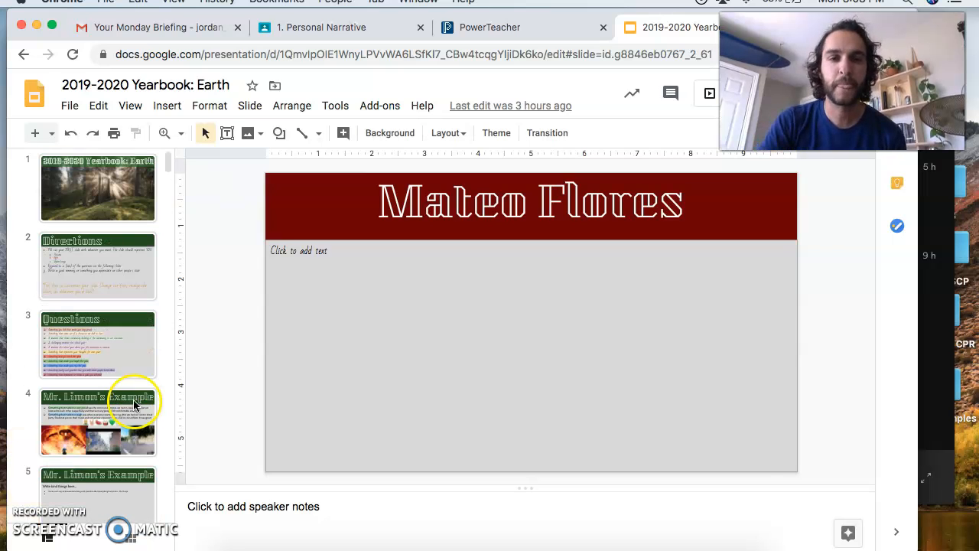
{"action": "left_click", "coordinate": [98, 187]}
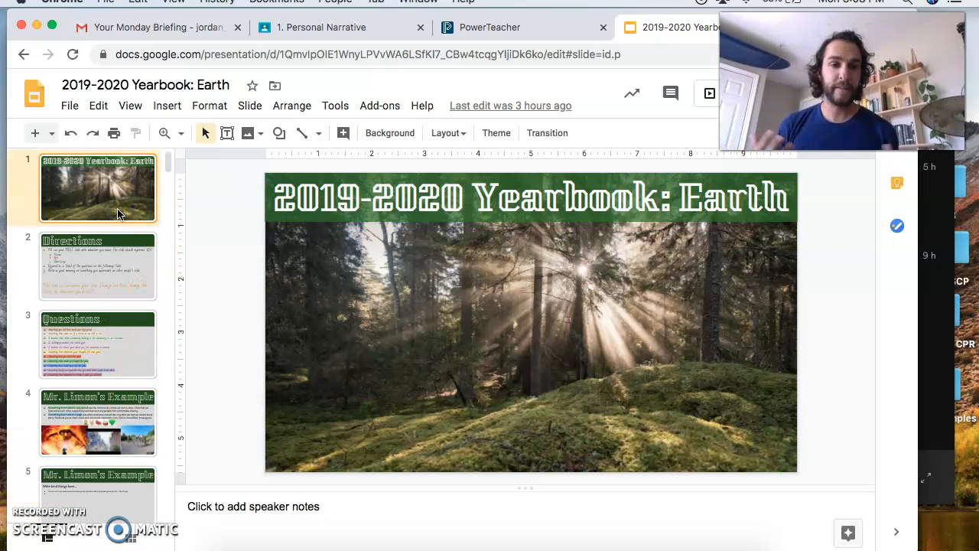